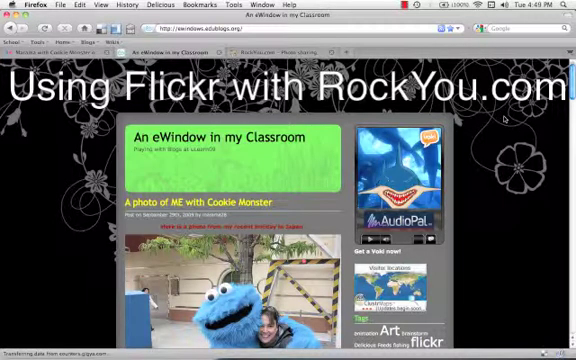
Scroll the classroom blog down to the Cookie Monster post and its Flickr photo
scroll(down, 3)
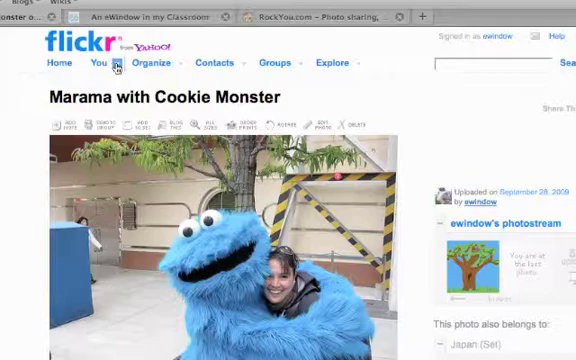
From the You menu, reach your photostream and open the Seasons set of tree drawings
click(96, 64)
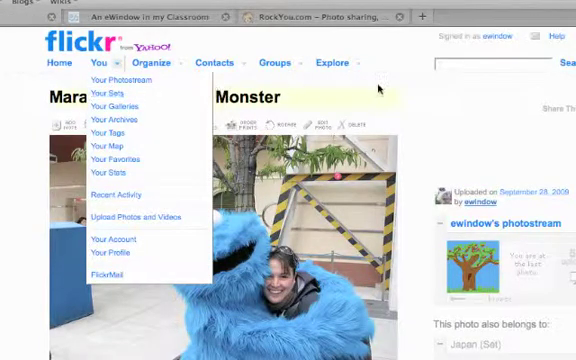
click(116, 78)
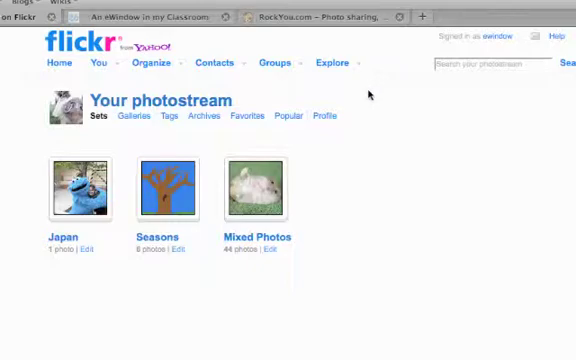
mouse_move(172, 188)
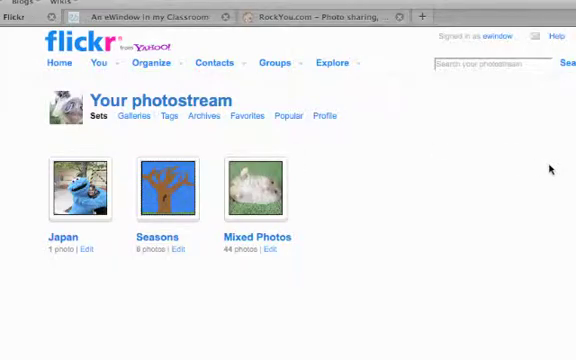
click(176, 188)
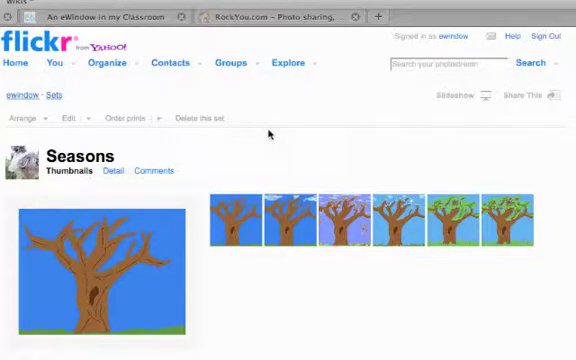
mouse_move(244, 216)
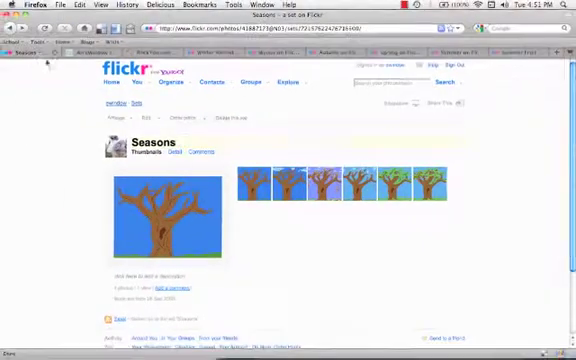
Switch to the RockYou site and start a new slideshow with Create Now
click(30, 44)
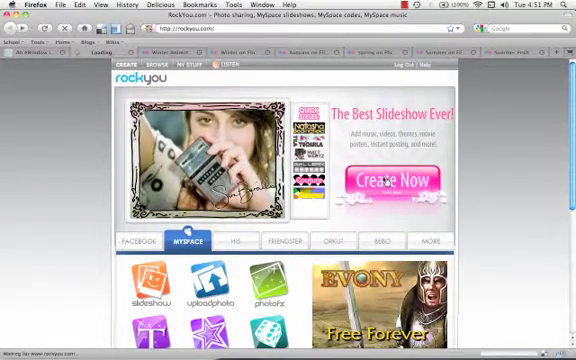
click(404, 180)
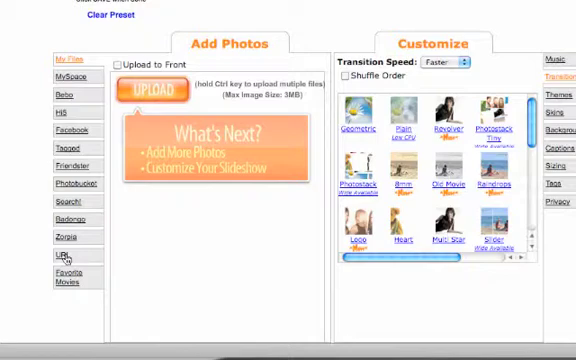
Choose the URL option in Add Photos so the Add image URL field appears
click(64, 260)
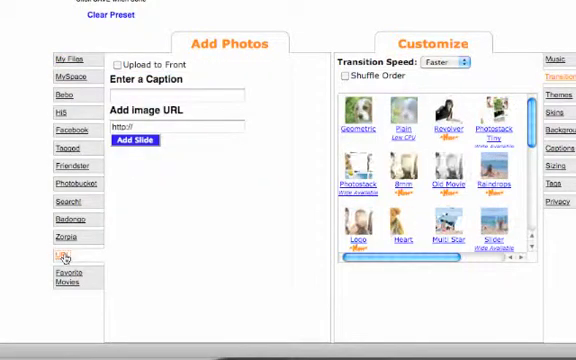
click(70, 258)
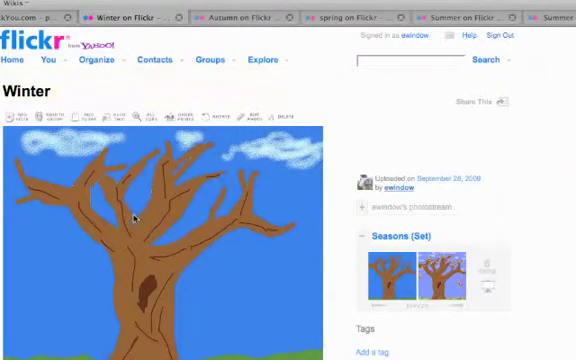
Copy the Winter and Summer Fruit image locations from Flickr and add them as slides
right_click(136, 218)
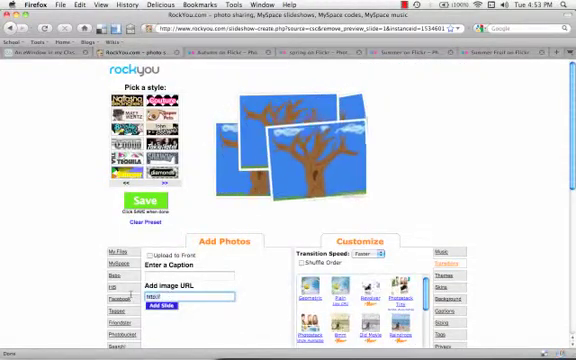
click(164, 304)
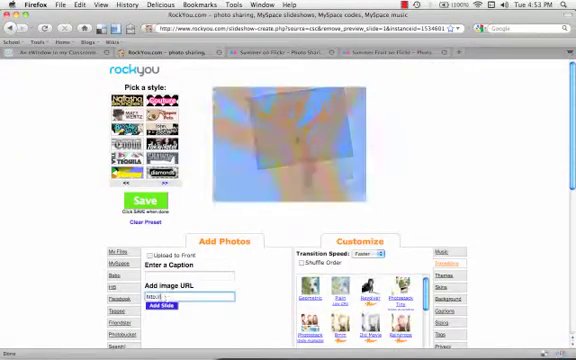
click(168, 312)
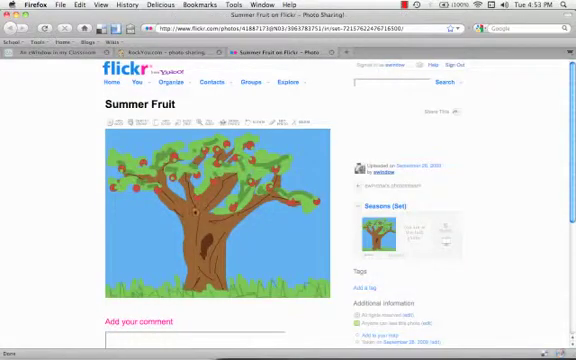
right_click(190, 210)
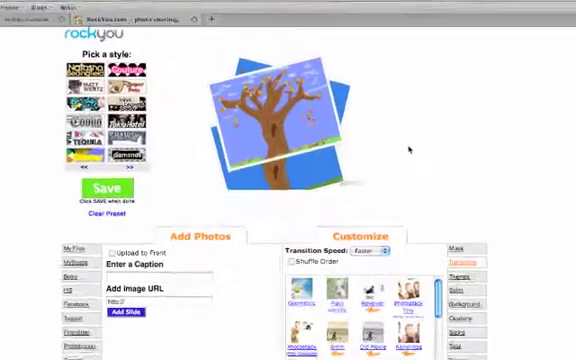
Browse the Customize background categories down to the tulip flower background and the Save button
scroll(down, 3)
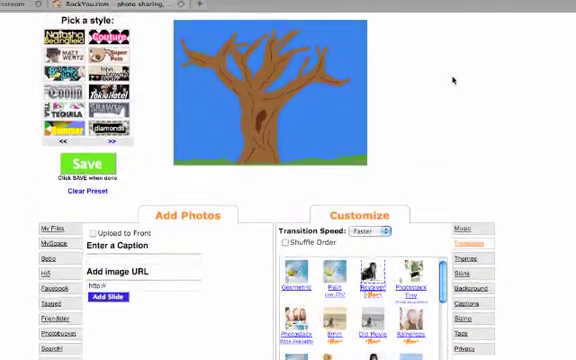
scroll(down, 3)
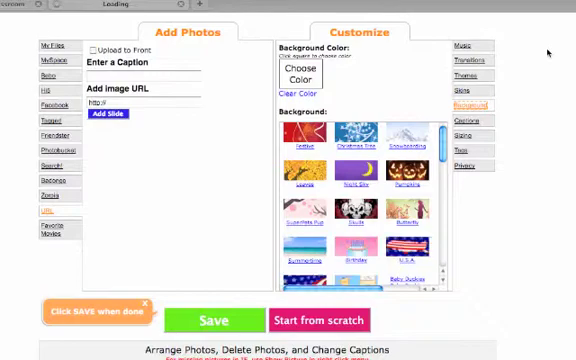
scroll(down, 3)
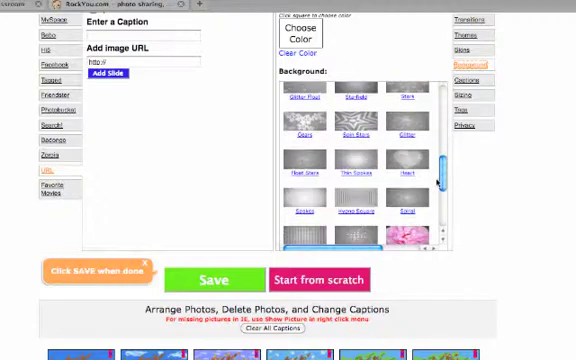
scroll(down, 3)
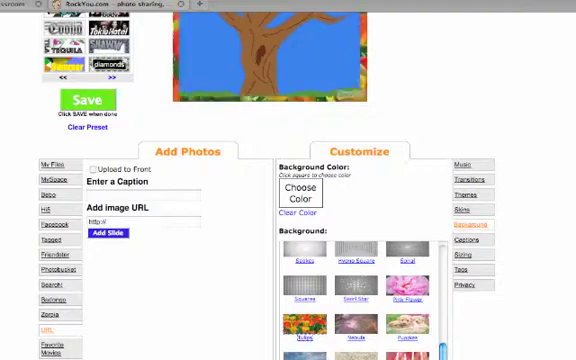
scroll(down, 3)
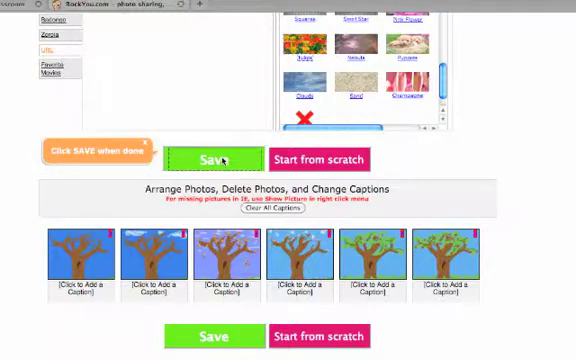
Save the slideshow and select its embed code in the yellow code box for copying
click(212, 158)
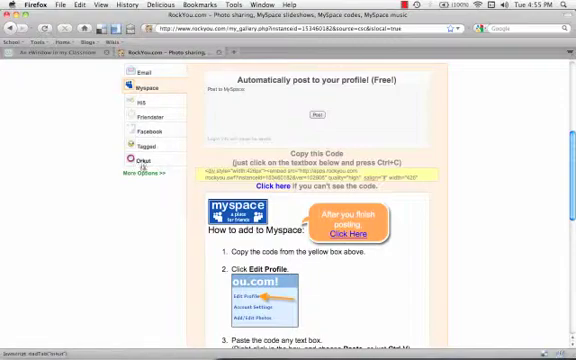
click(152, 172)
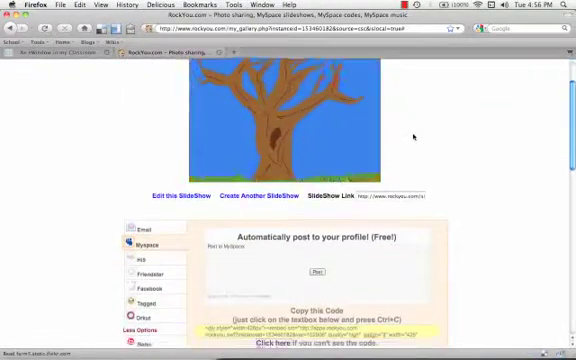
scroll(down, 3)
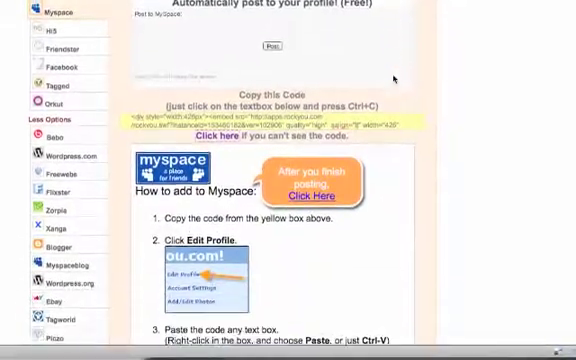
scroll(down, 3)
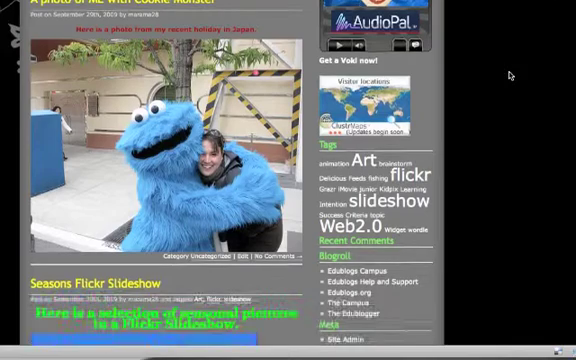
Scroll the classroom blog toward the Site Admin link for the dashboard
scroll(down, 3)
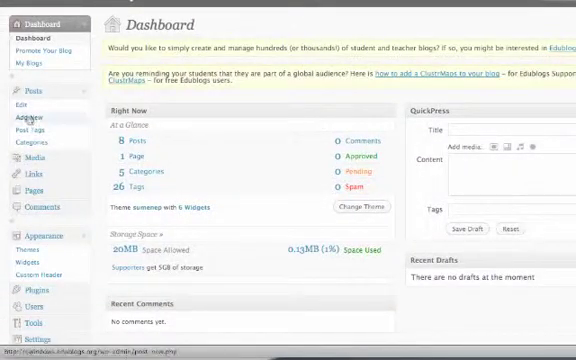
Add a new post titled 'RockYou Seasons' with the embed code and the tag 'slideshow'
click(22, 122)
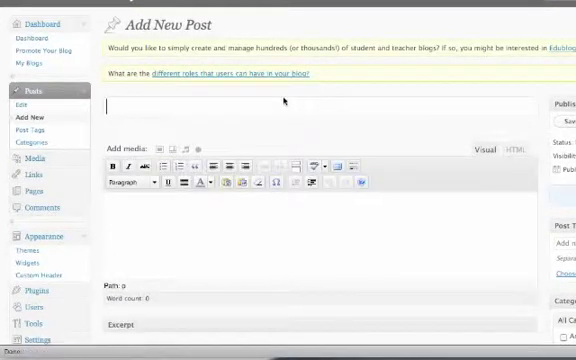
text(RockYou Se)
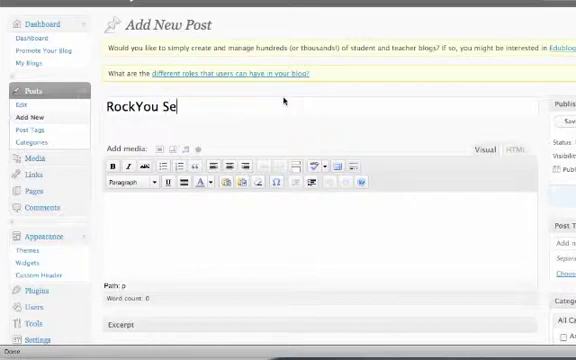
text(asons)
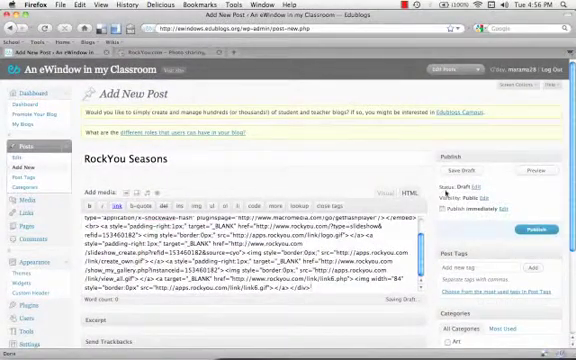
scroll(down, 3)
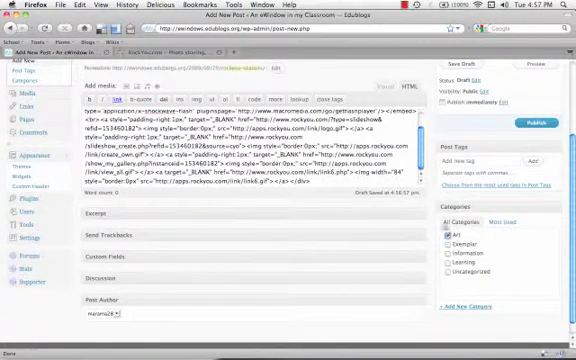
text(slid)
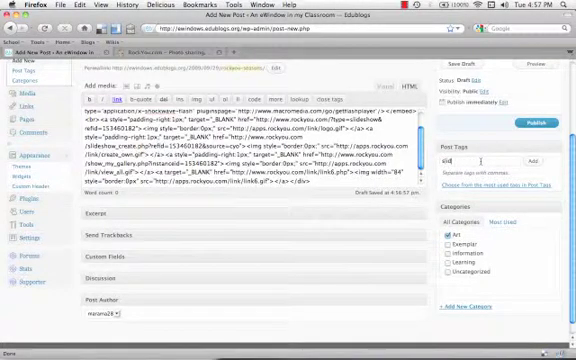
text(slideshow)
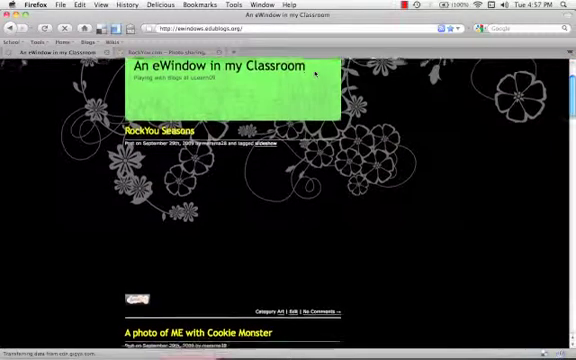
Scroll the published blog down to the RockYou Seasons post with the playing slideshow
scroll(down, 3)
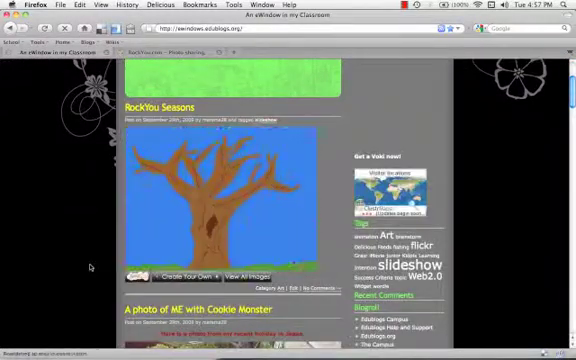